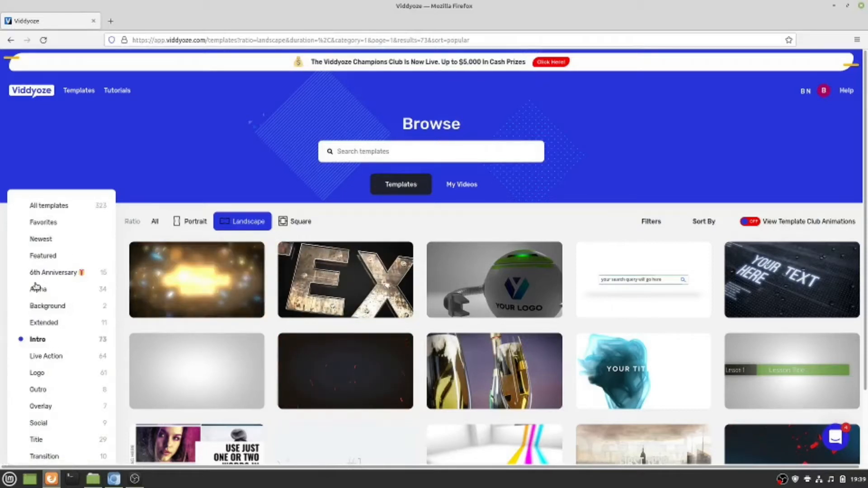
Browse Alpha templates, return to Intros, and open Champagne past the cork-logo step.
left_click(38, 288)
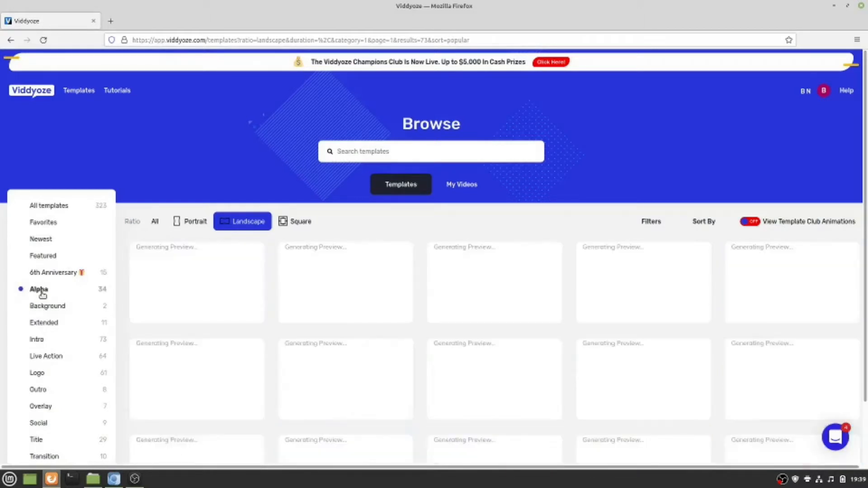
left_click(38, 288)
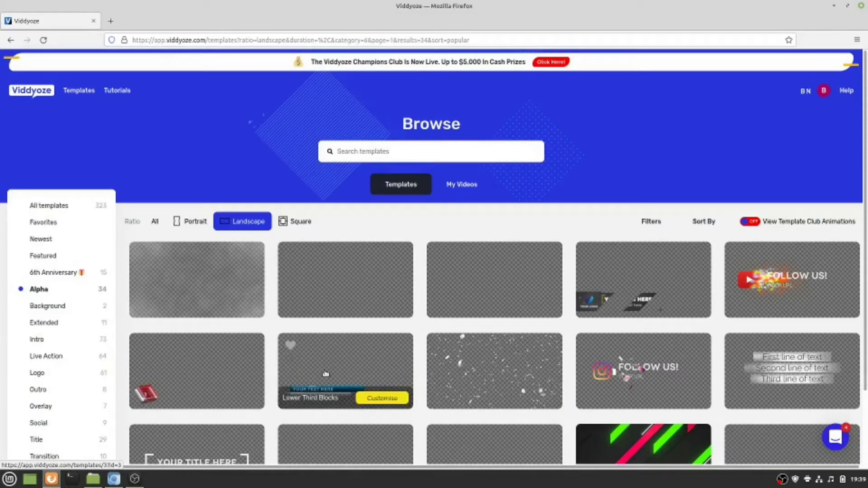
mouse_move(377, 370)
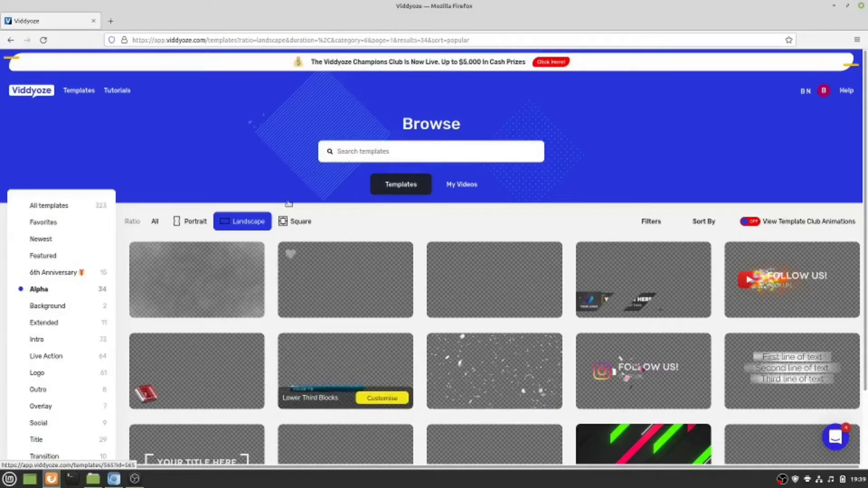
left_click(36, 340)
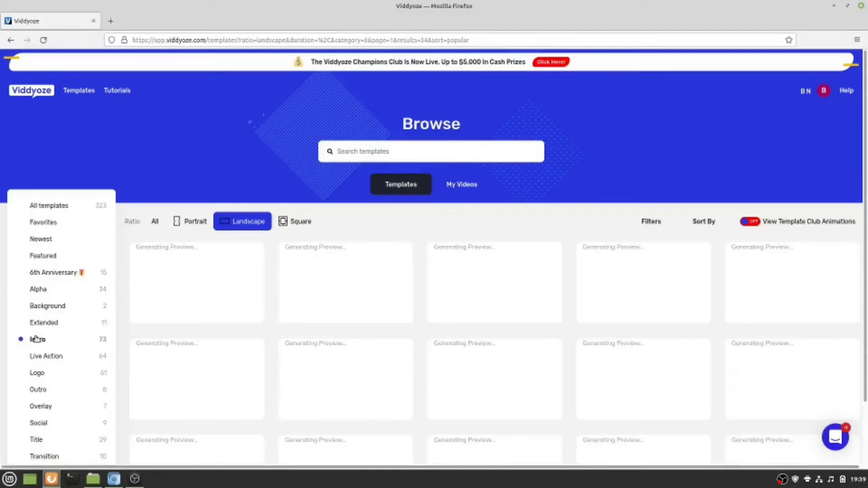
left_click(37, 338)
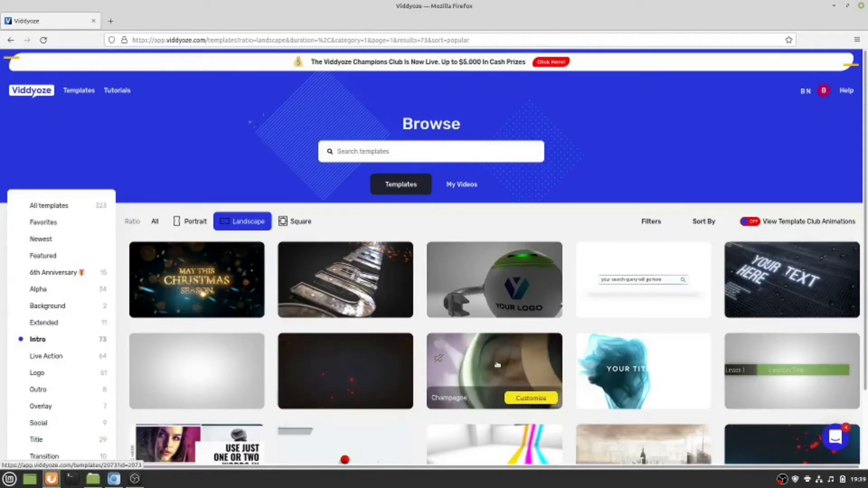
left_click(494, 370)
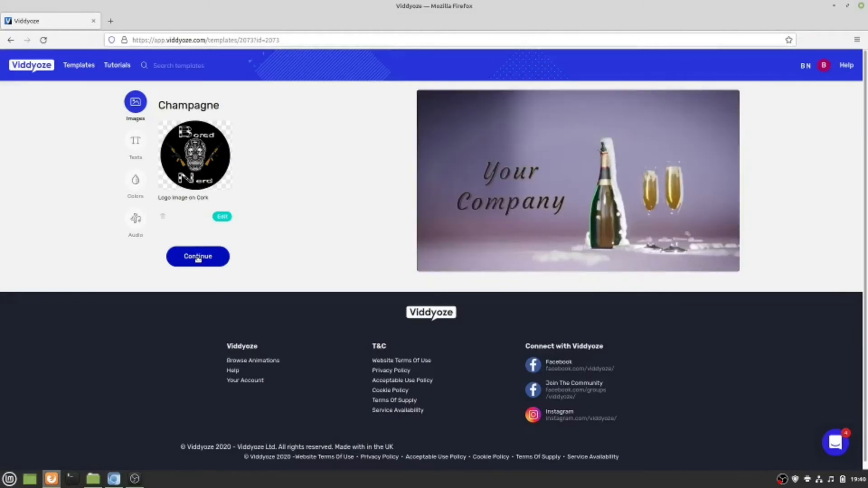
left_click(135, 144)
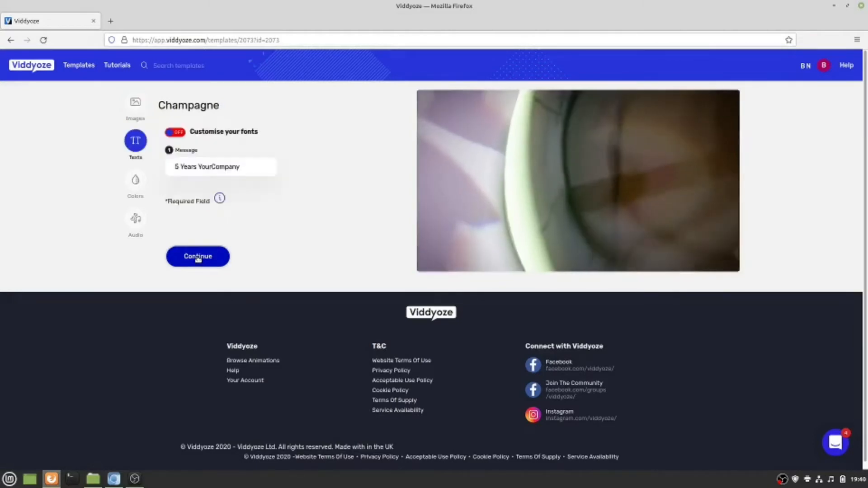
Overwrite the Message field with 'Happy 2022' and advance to the audio track step.
double_click(207, 167)
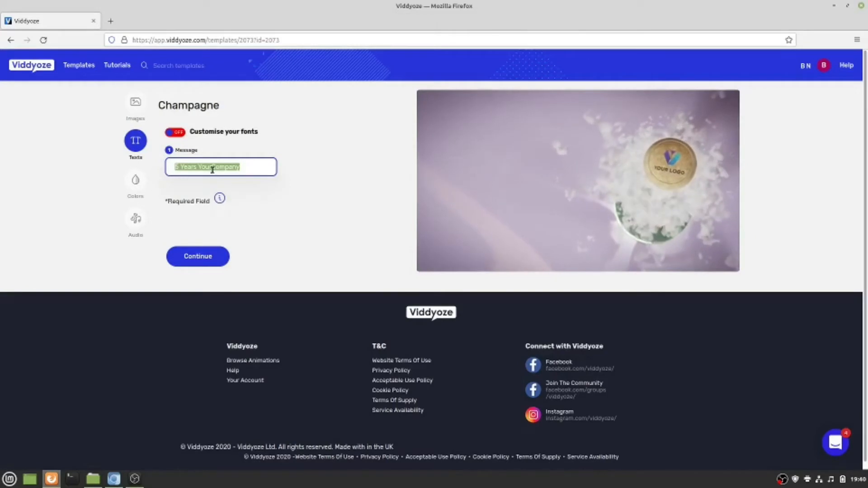
type("appy")
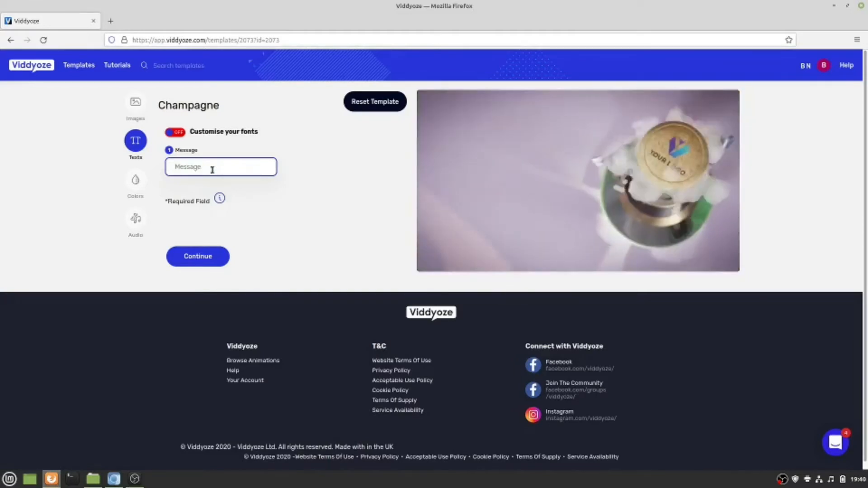
type("Happy")
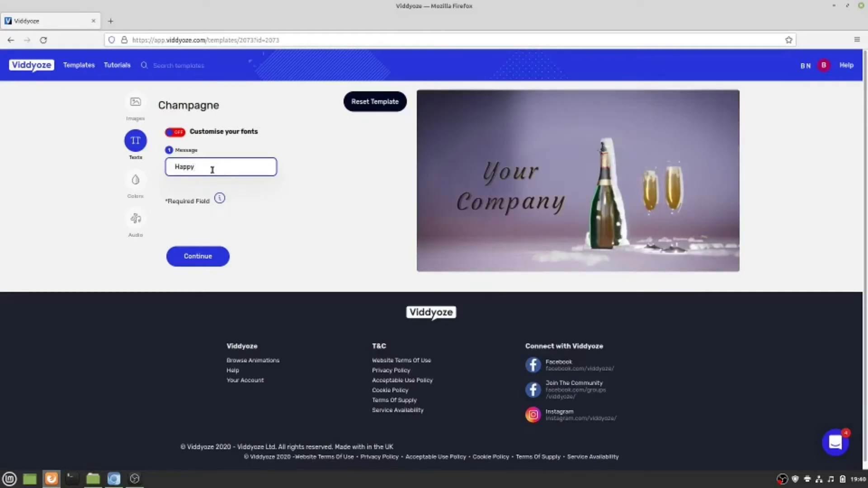
type("2022")
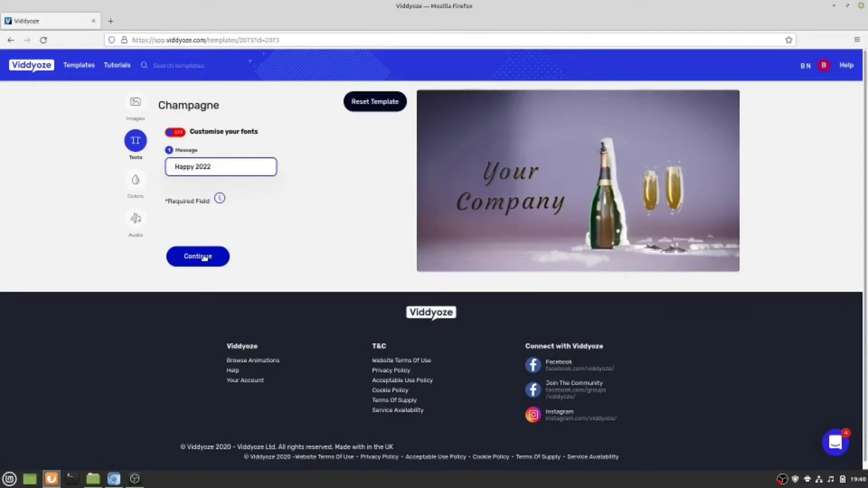
left_click(197, 256)
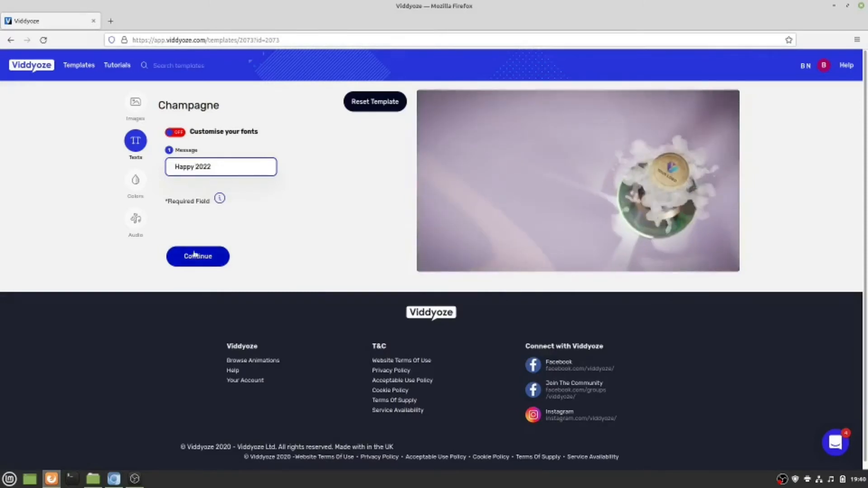
left_click(197, 256)
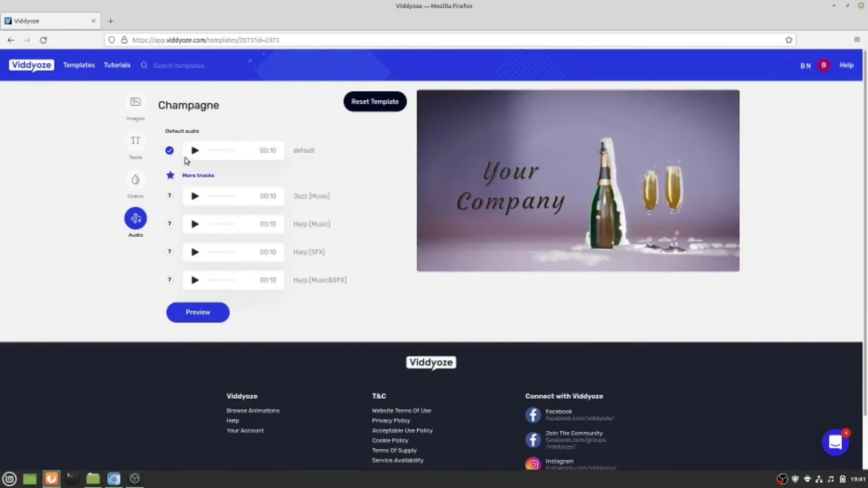
left_click(194, 150)
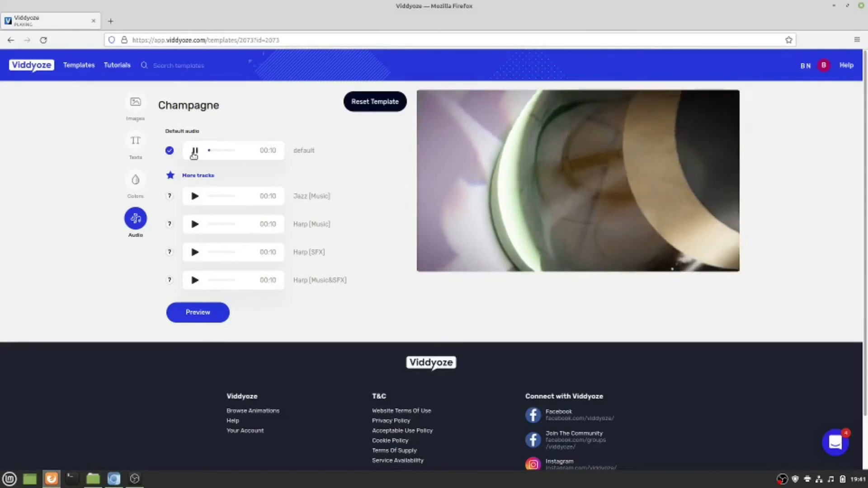
left_click(194, 150)
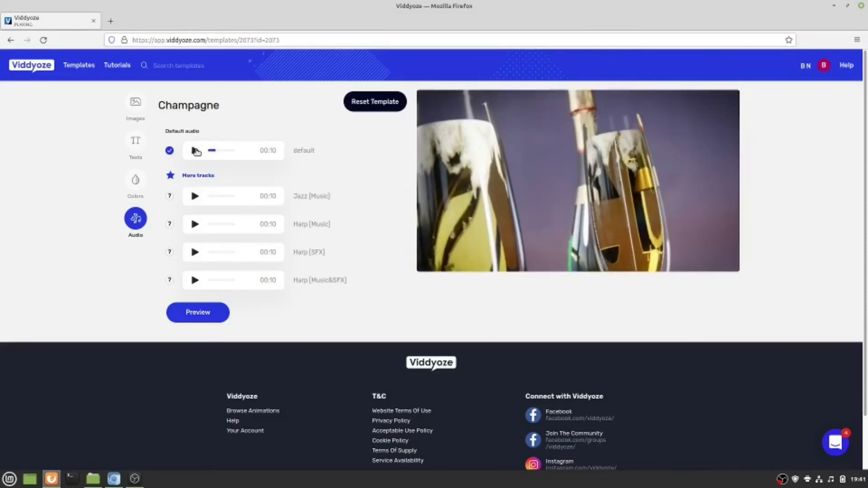
left_click(194, 150)
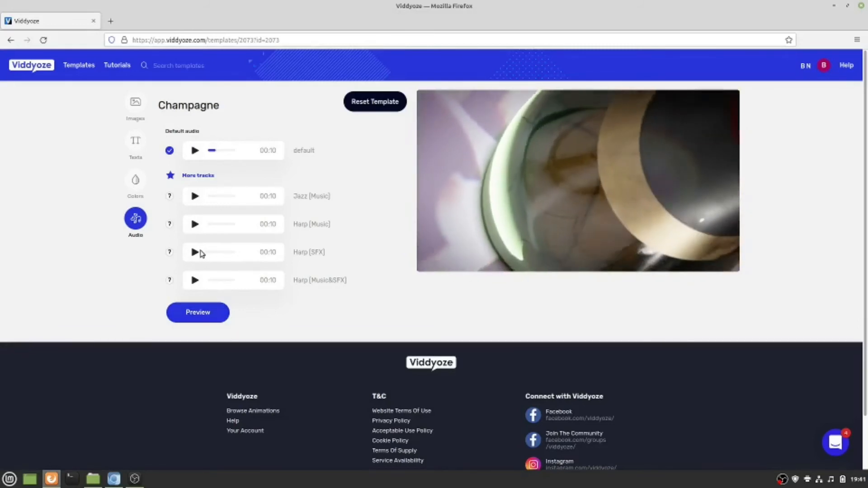
left_click(194, 251)
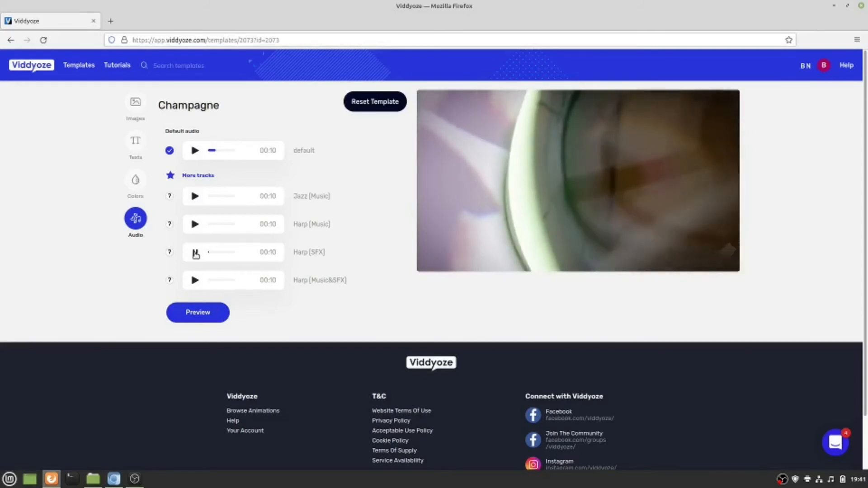
left_click(194, 251)
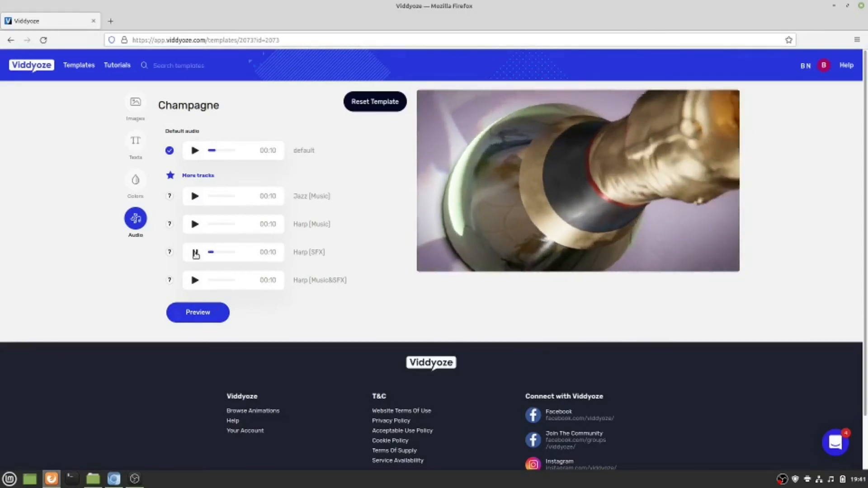
left_click(195, 252)
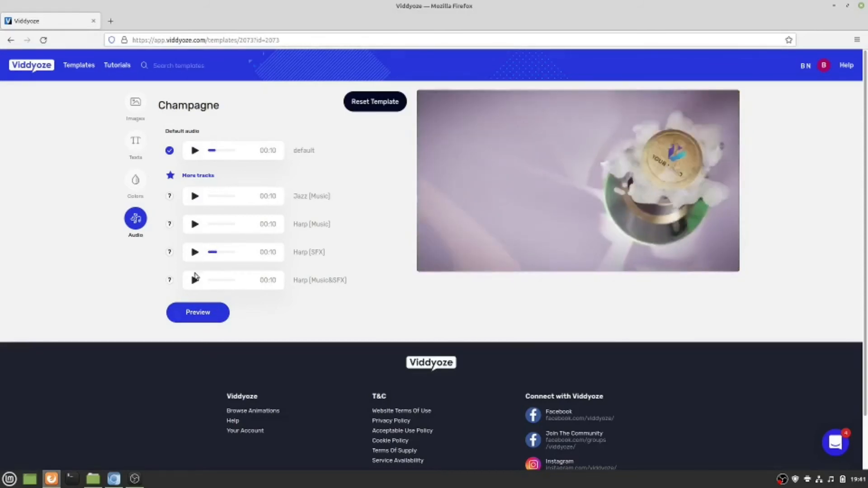
left_click(195, 280)
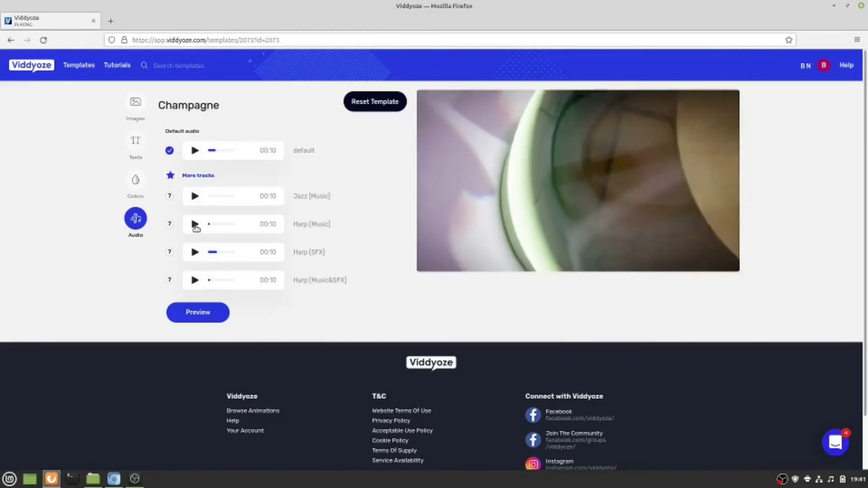
left_click(197, 312)
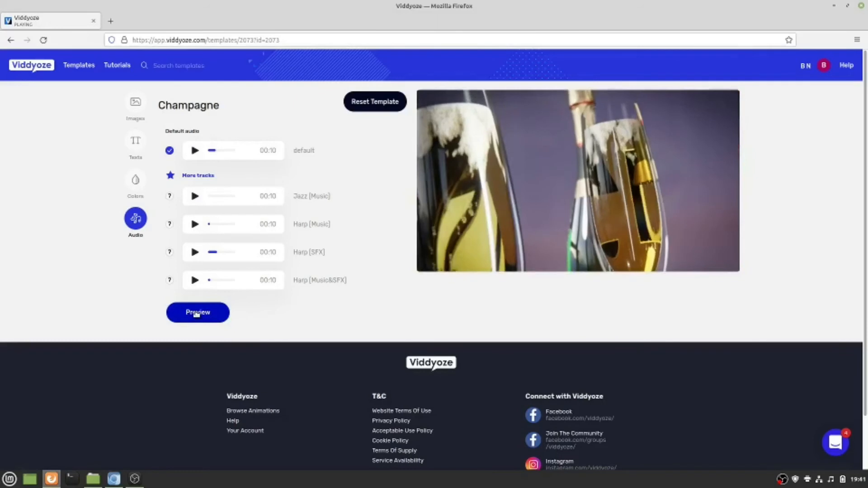
Preview the customised Champagne intro, then submit it for final rendering.
left_click(198, 312)
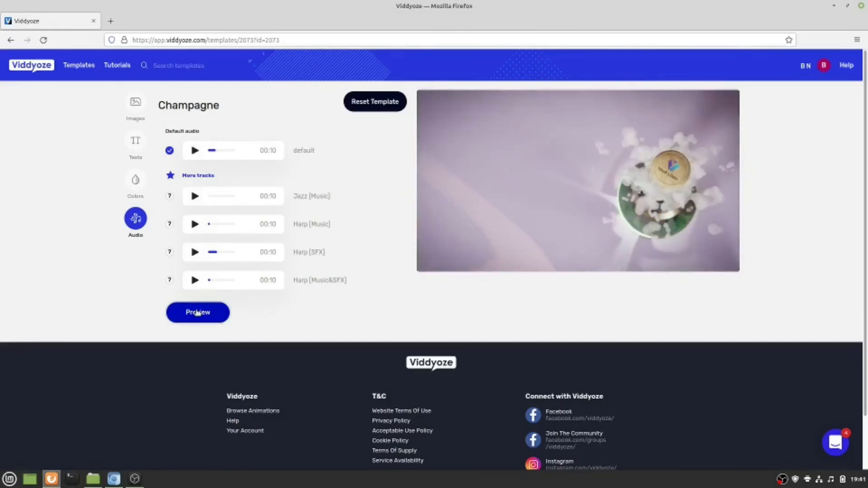
left_click(197, 313)
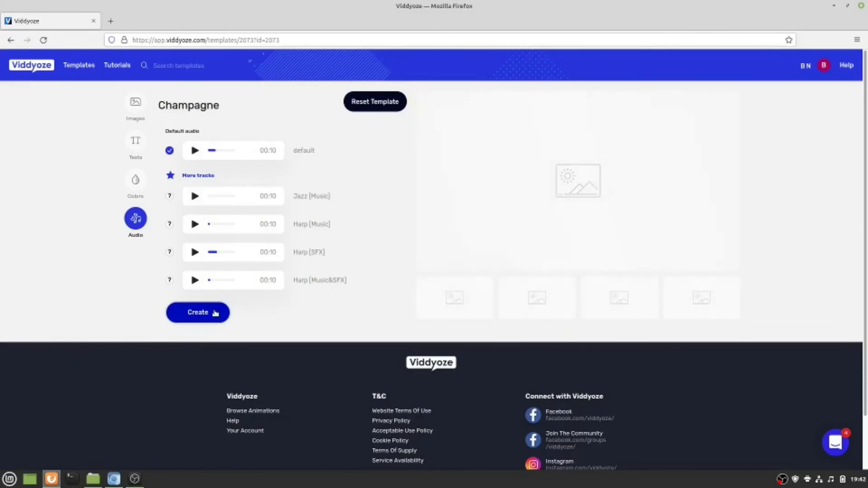
left_click(197, 312)
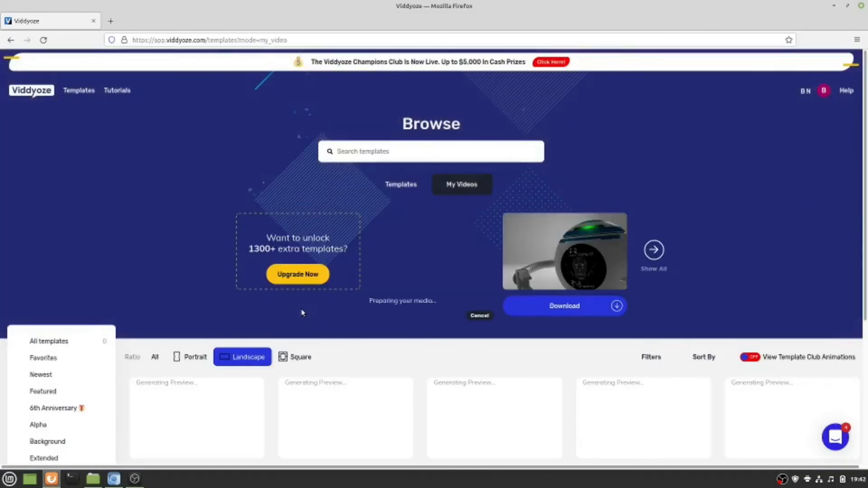